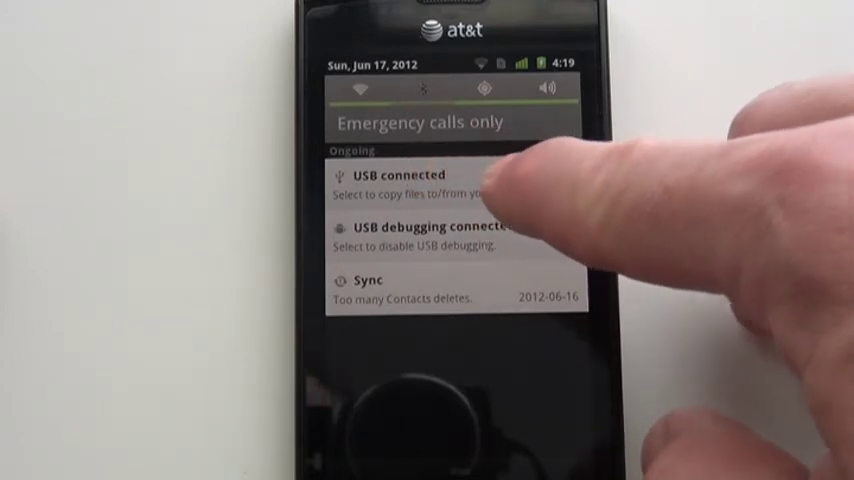
Select the 'USB connected' notification to reach the USB Mass Storage screen.
left_click(420, 184)
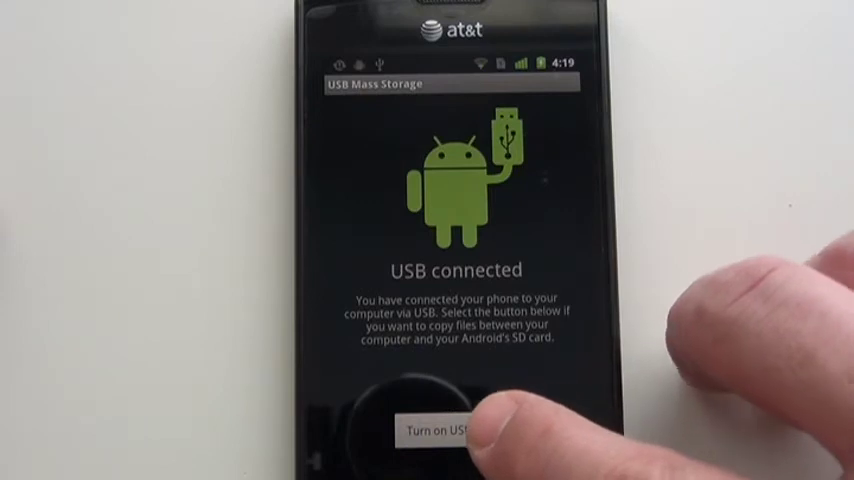
Choose 'Turn on USB storage', raising the warning that some apps may stop.
left_click(448, 430)
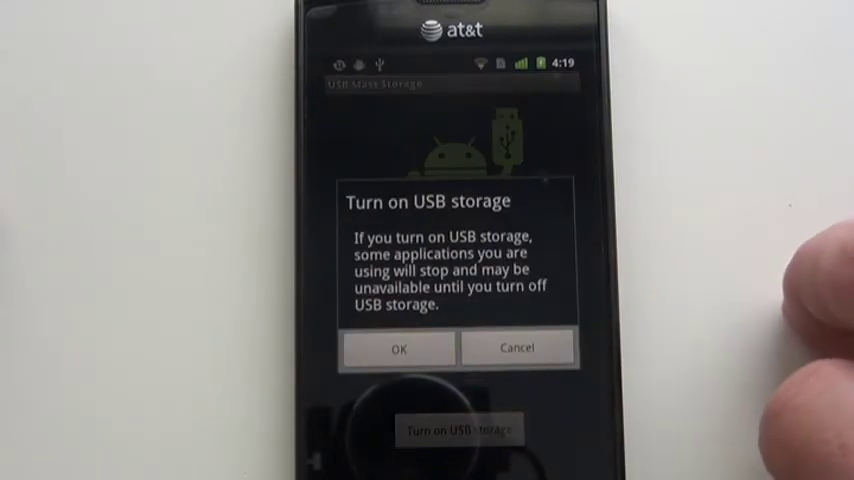